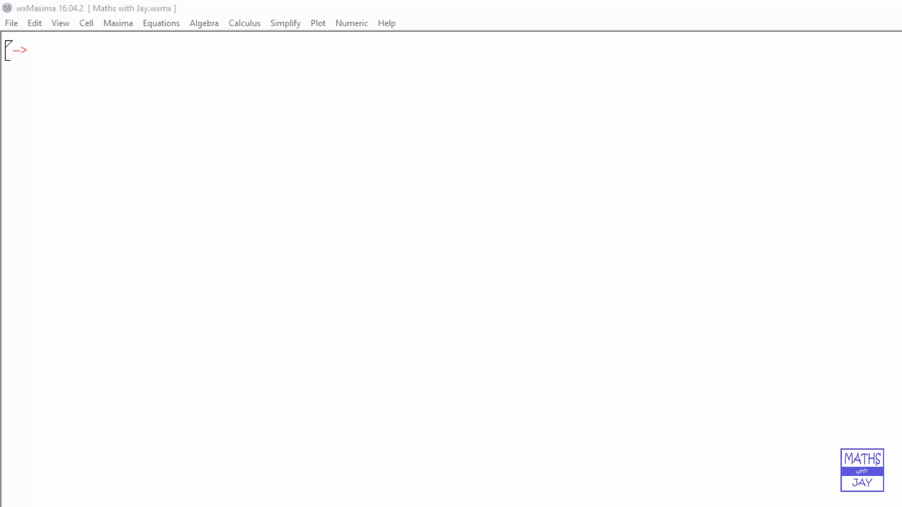
# Open the Configure dialog from the Edit menu
pyautogui.click(34, 23)
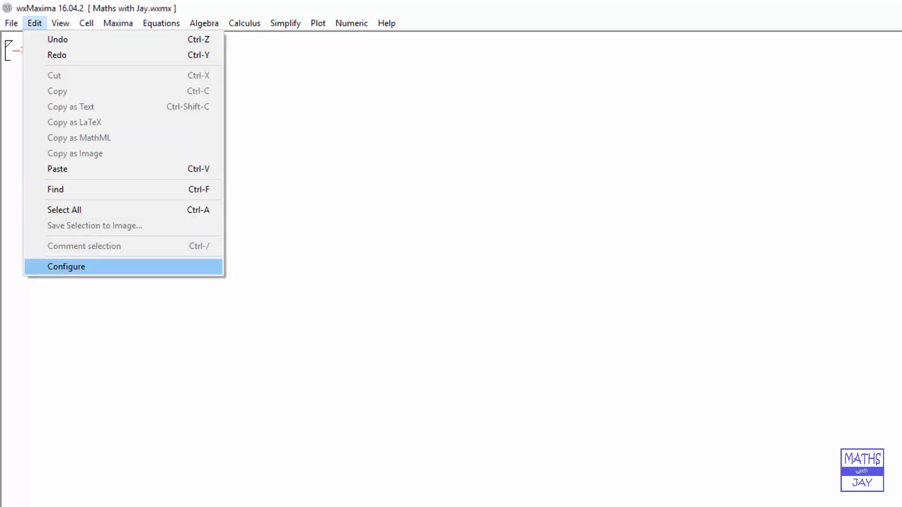
pyautogui.click(66, 266)
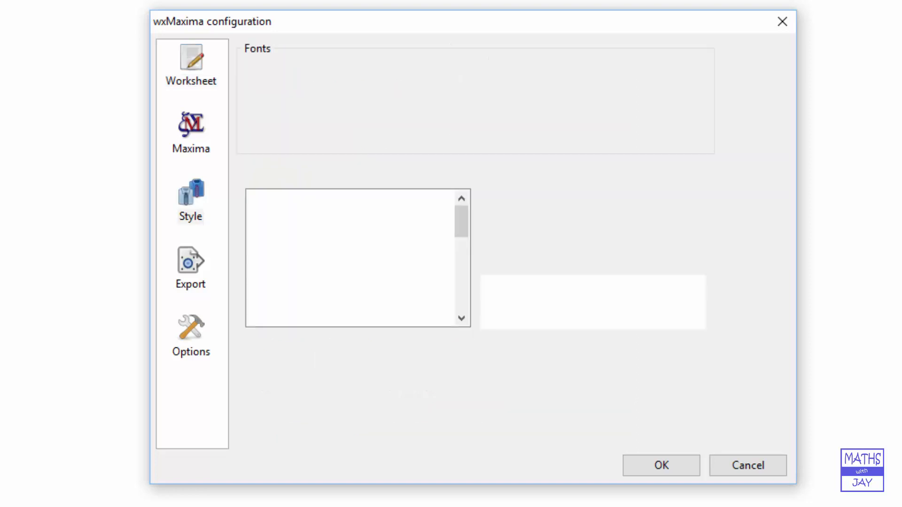
# Confirm the configuration dialog with OK, returning to the empty worksheet
pyautogui.click(191, 200)
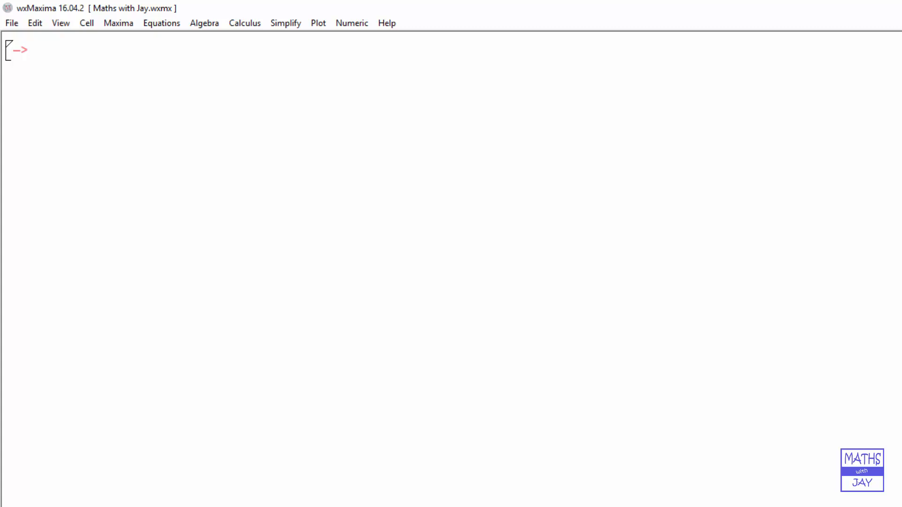
# Open the Cell menu showing the insert-cell commands
pyautogui.click(87, 22)
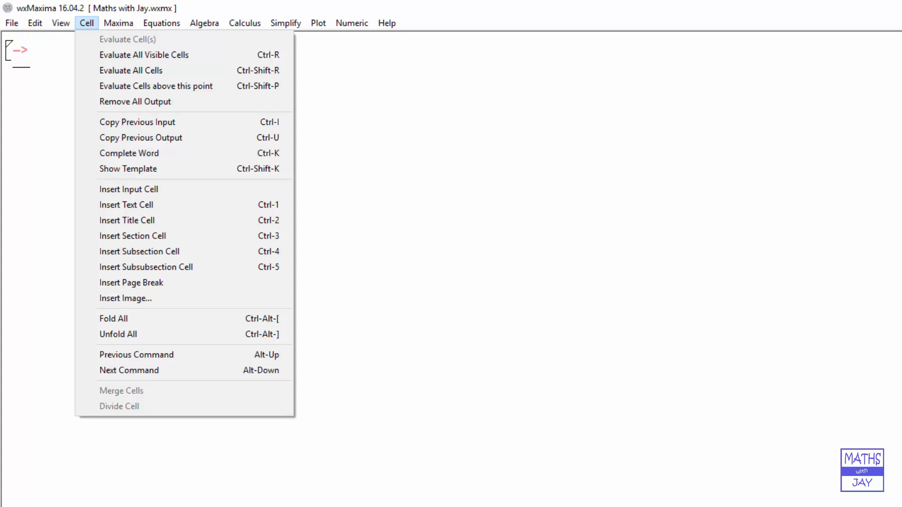
pyautogui.moveTo(127, 220)
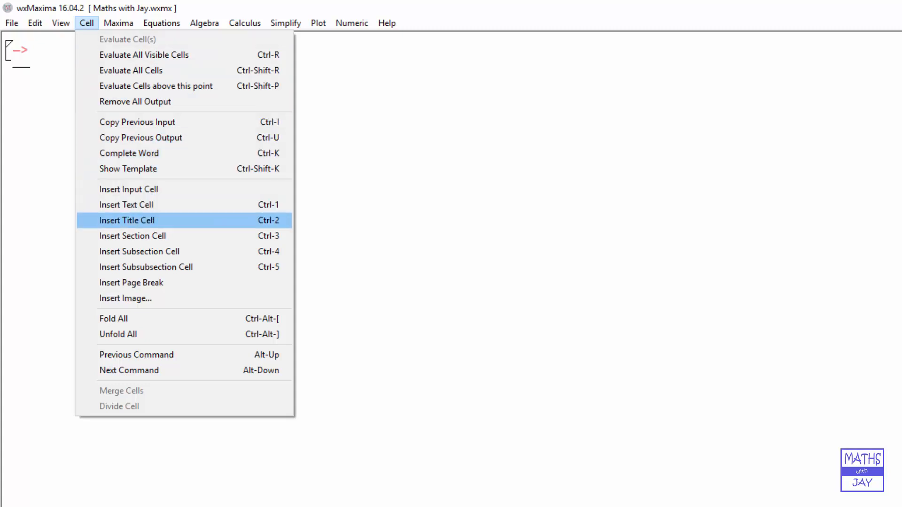
# Insert a title cell reading 'What is the highest common factor of 48 and 32?'
pyautogui.click(127, 220)
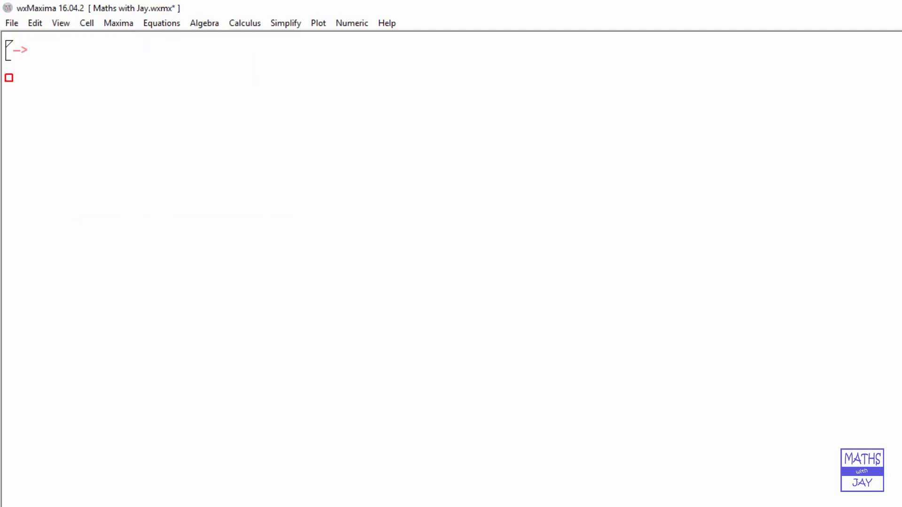
pyautogui.write('What is the high')
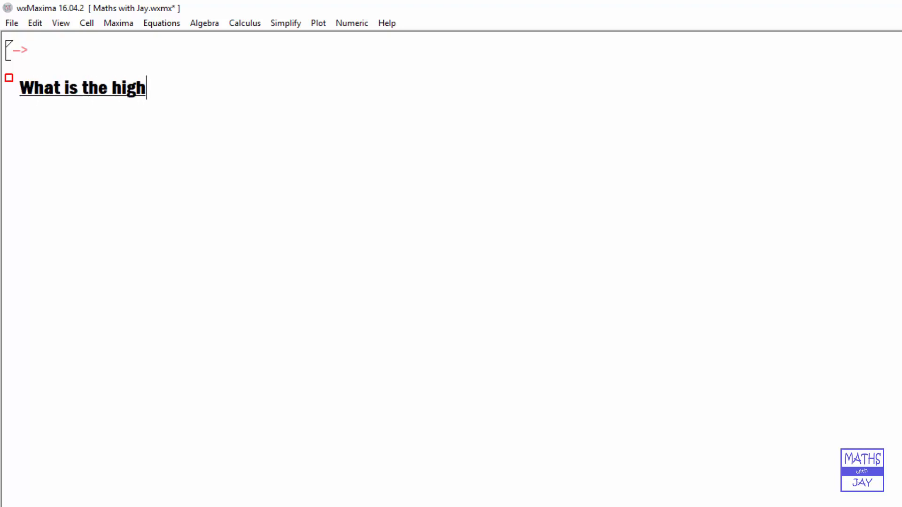
pyautogui.write('est common factor of 4')
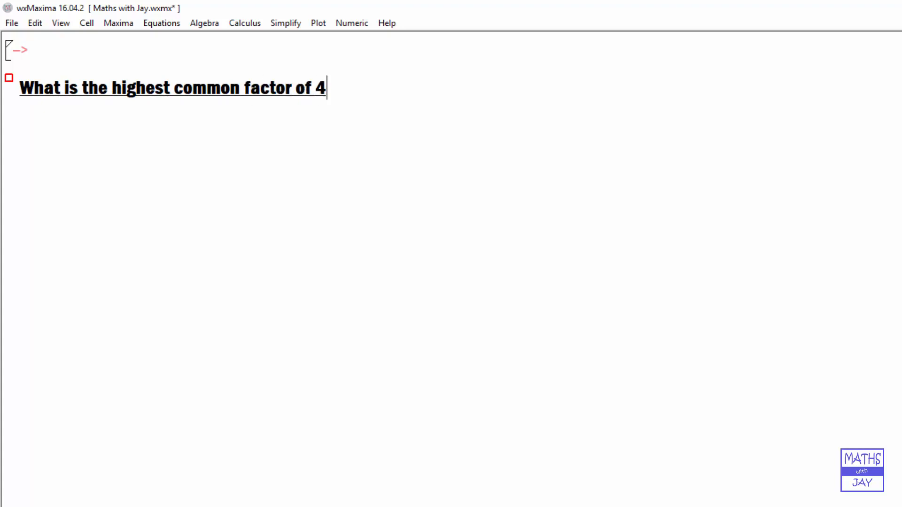
pyautogui.write('8 and 32?')
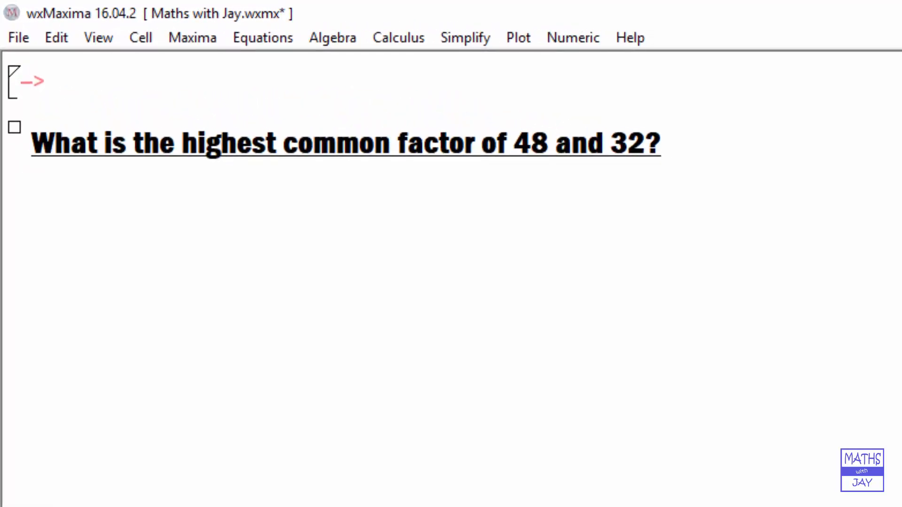
# Evaluate gcd(48,32) to get 16 and move to the next empty input cell
pyautogui.write('gc')
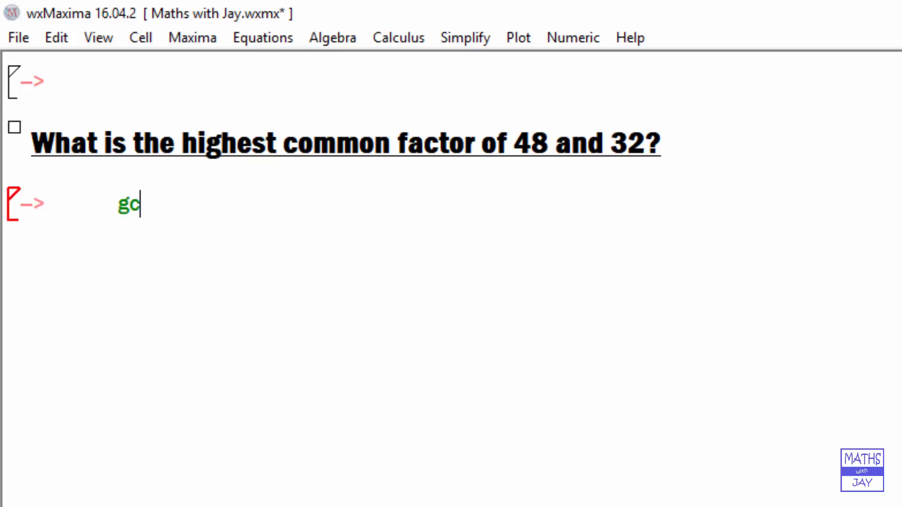
pyautogui.write('d')
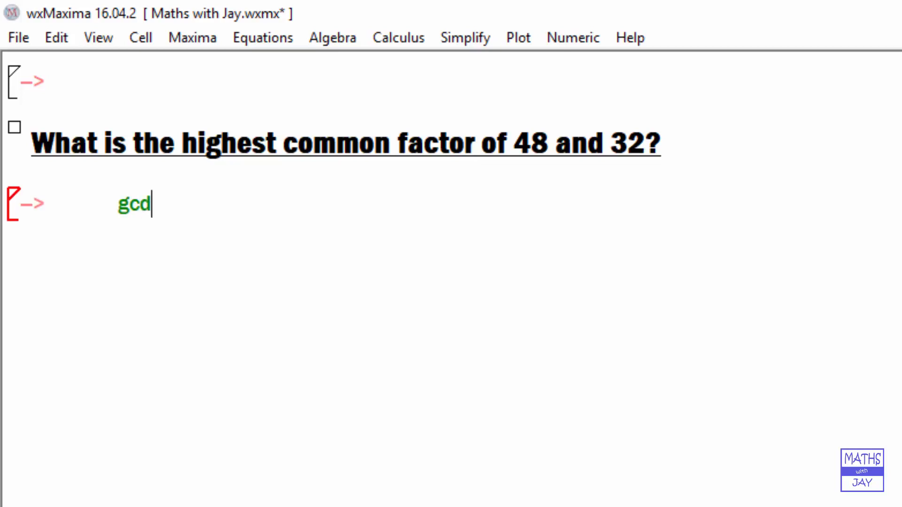
pyautogui.write('(')
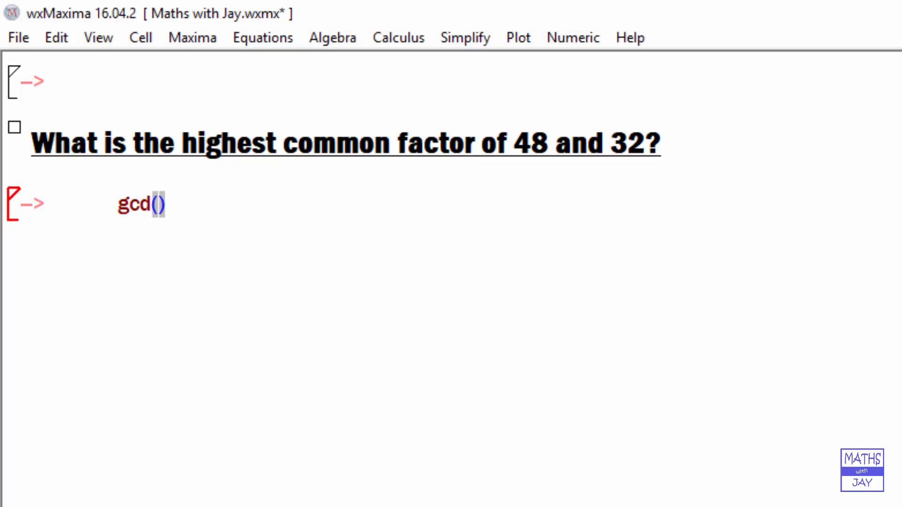
pyautogui.write('48')
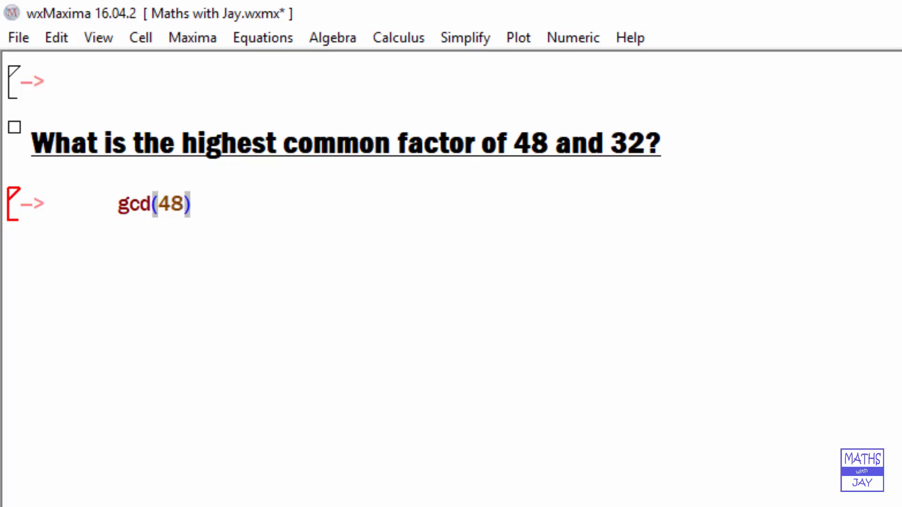
pyautogui.write(',')
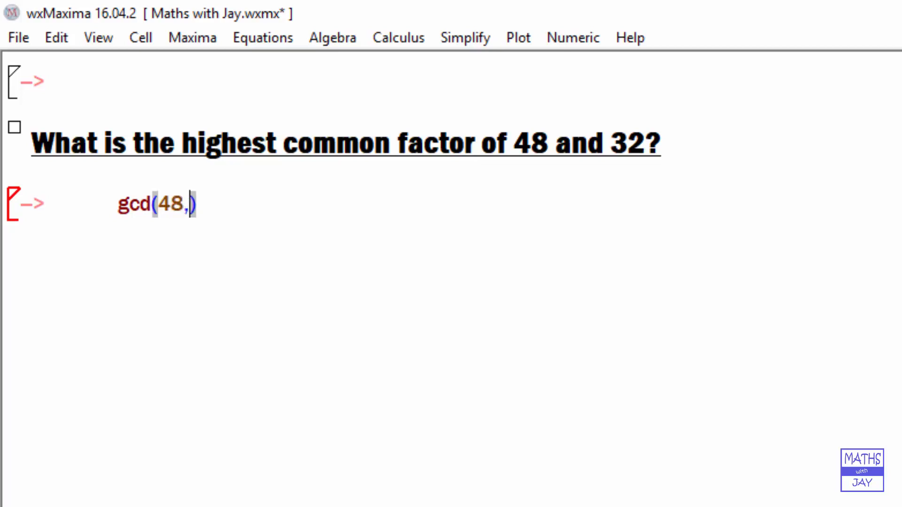
pyautogui.write('32')
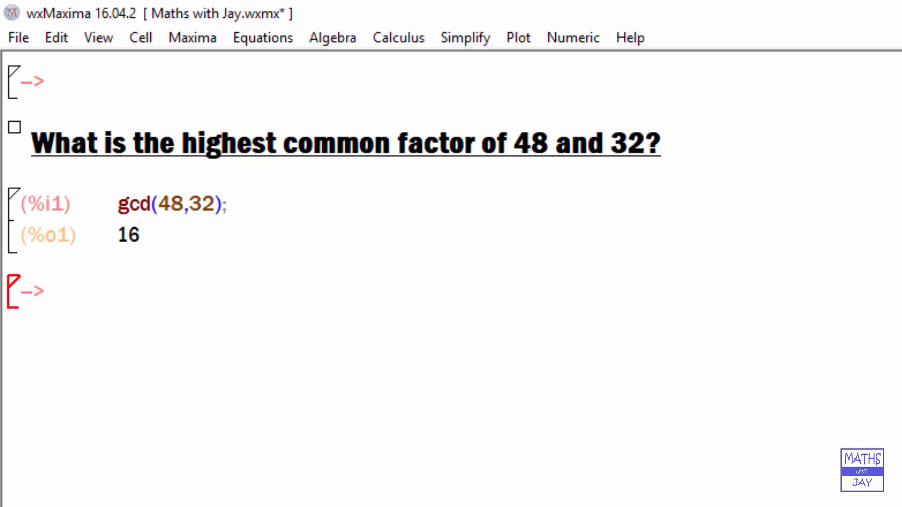
pyautogui.click(118, 290)
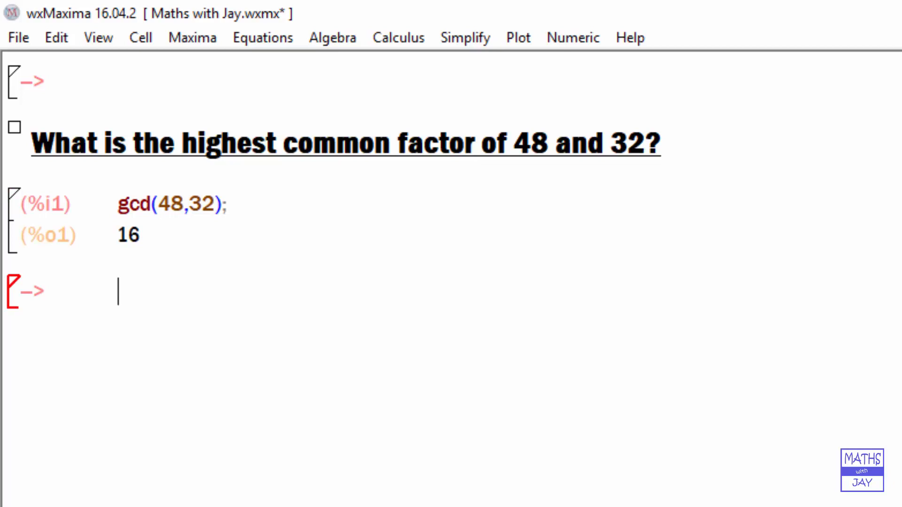